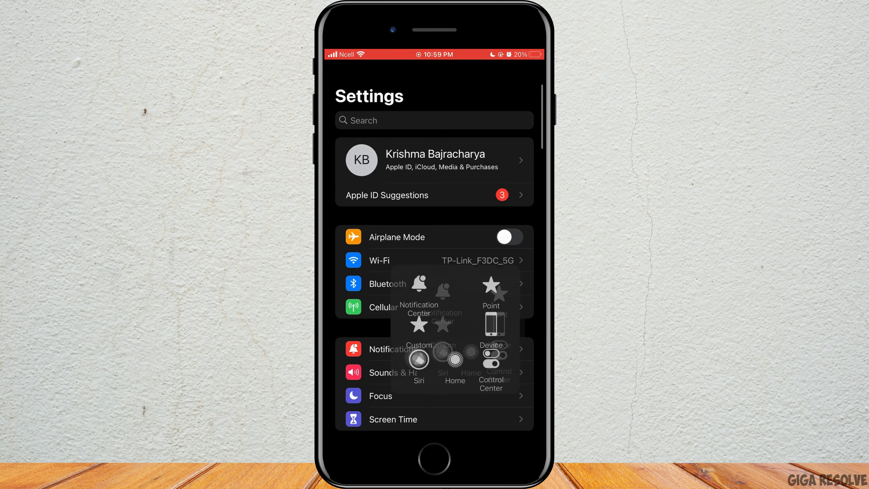
Step: Begin signing out of the Apple ID, reaching the keep-a-copy-of-data prompt with all toggles off
left_click(434, 160)
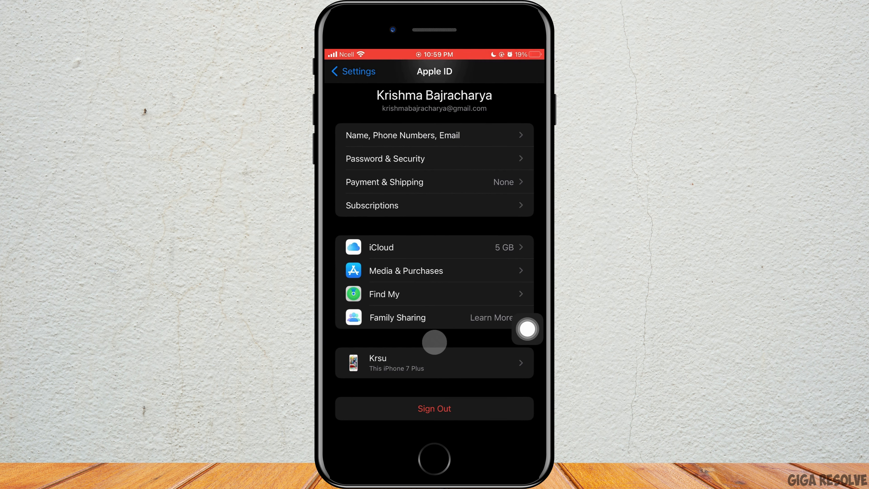
left_click(434, 409)
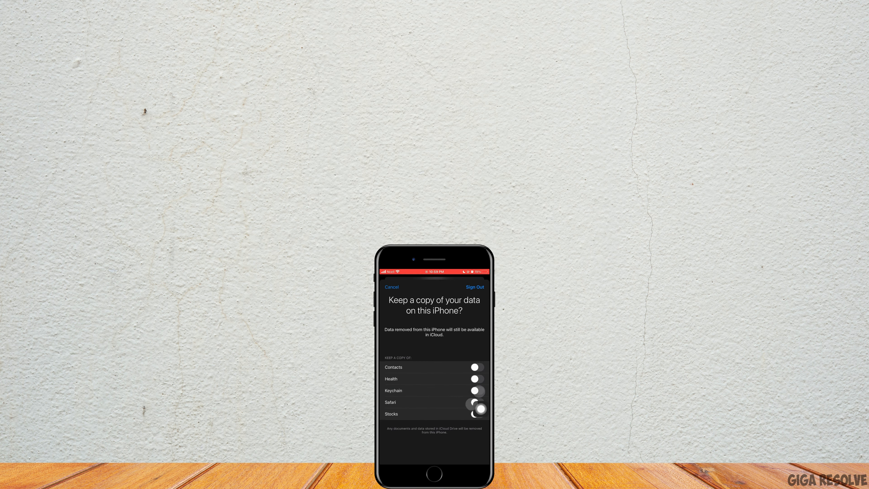